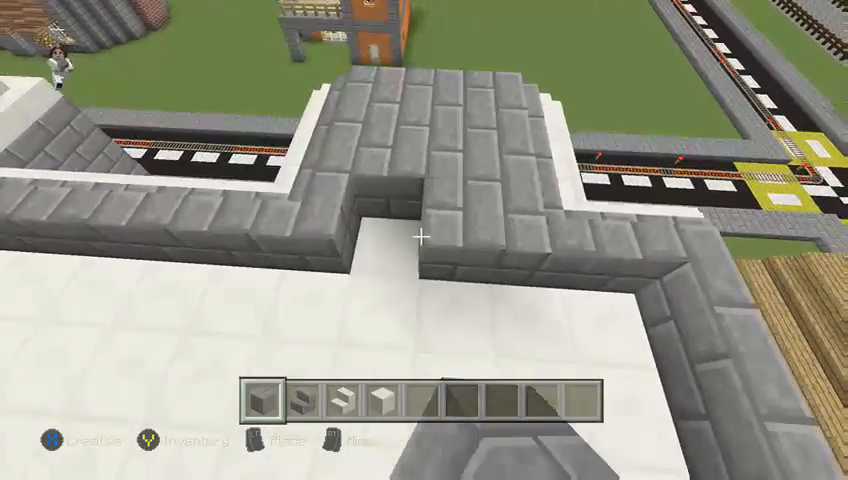
{"action": "mouse_move", "coordinate": [424, 240]}
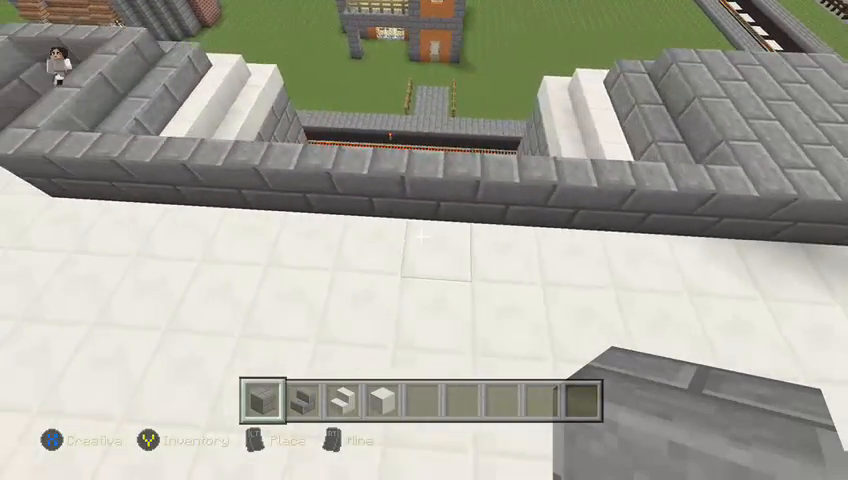
{"action": "mouse_move", "coordinate": [424, 240]}
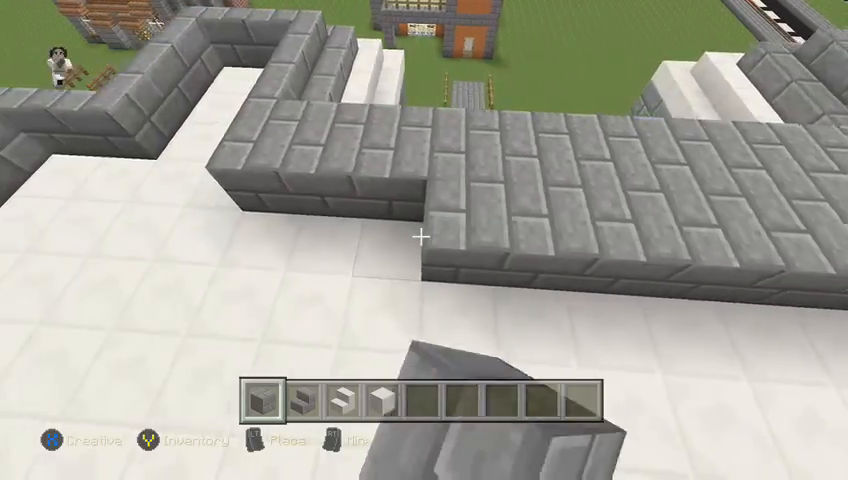
{"action": "mouse_move", "coordinate": [424, 240]}
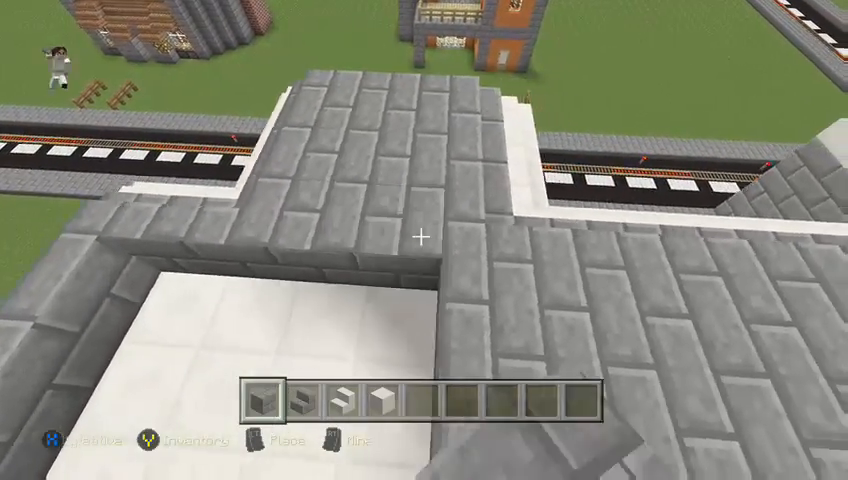
{"action": "mouse_move", "coordinate": [424, 240]}
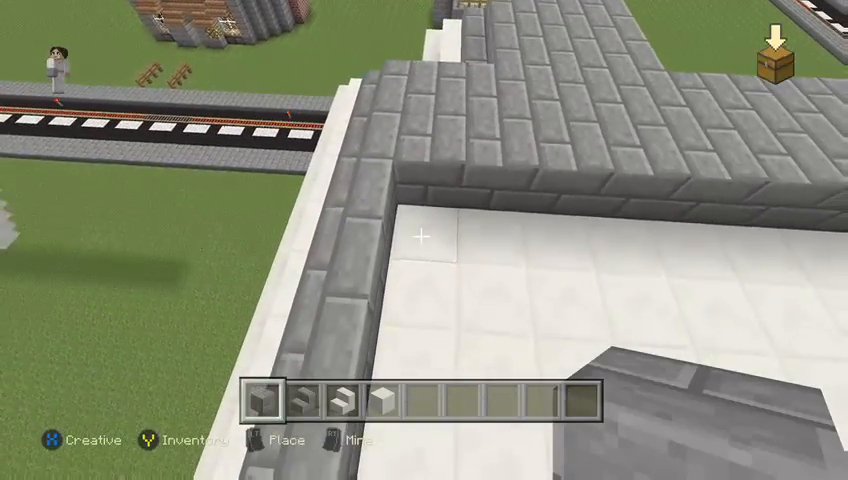
{"action": "mouse_move", "coordinate": [424, 240]}
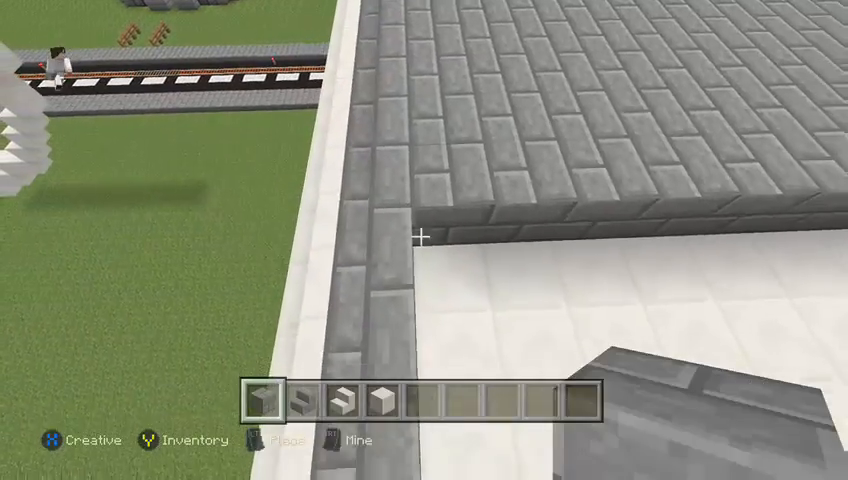
{"action": "mouse_move", "coordinate": [424, 240]}
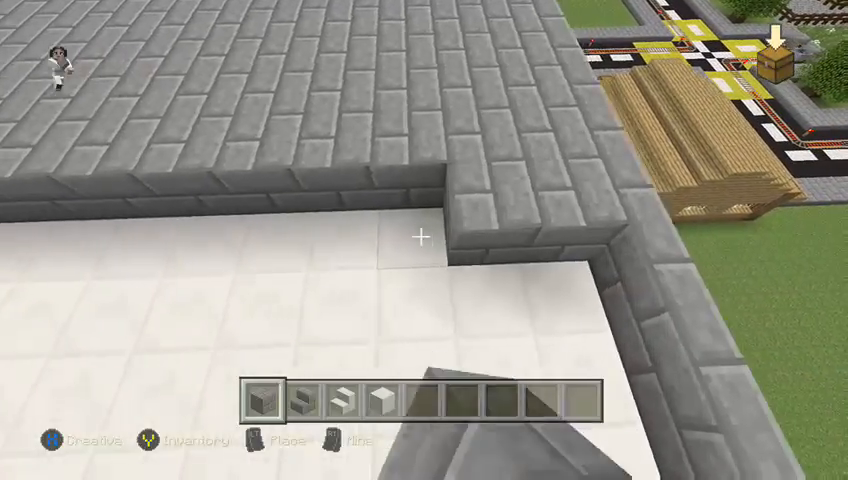
{"action": "mouse_move", "coordinate": [424, 240]}
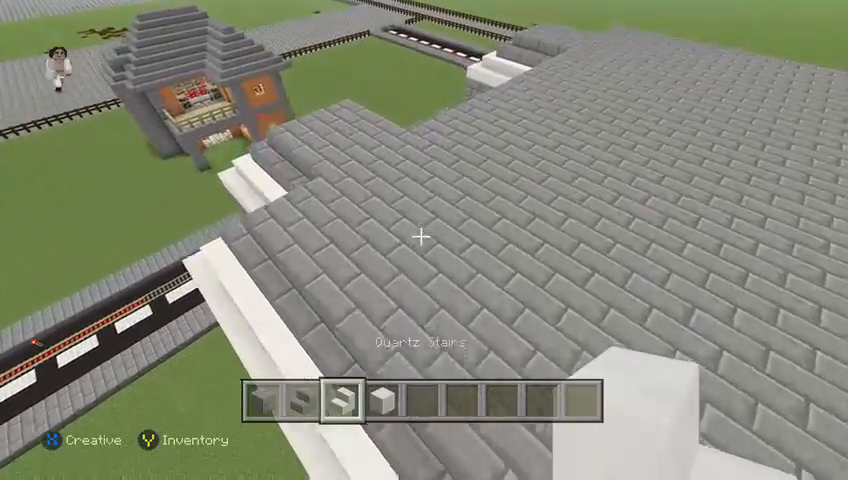
{"action": "mouse_move", "coordinate": [424, 240]}
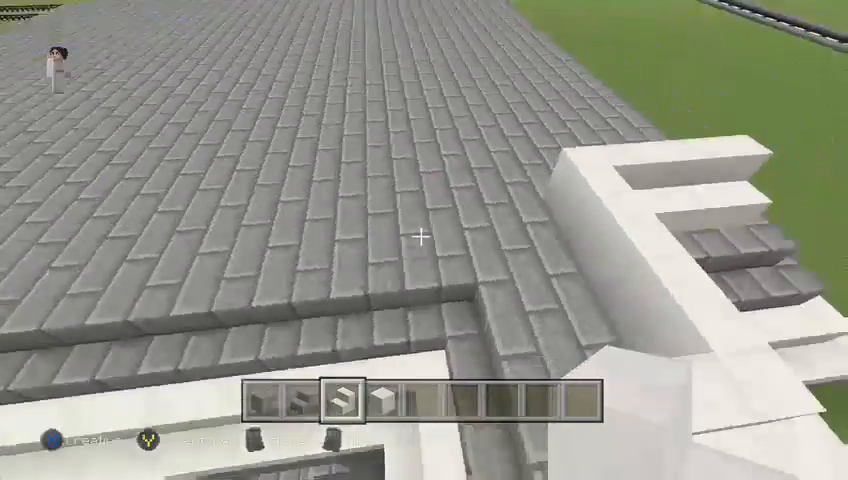
{"action": "mouse_move", "coordinate": [424, 240]}
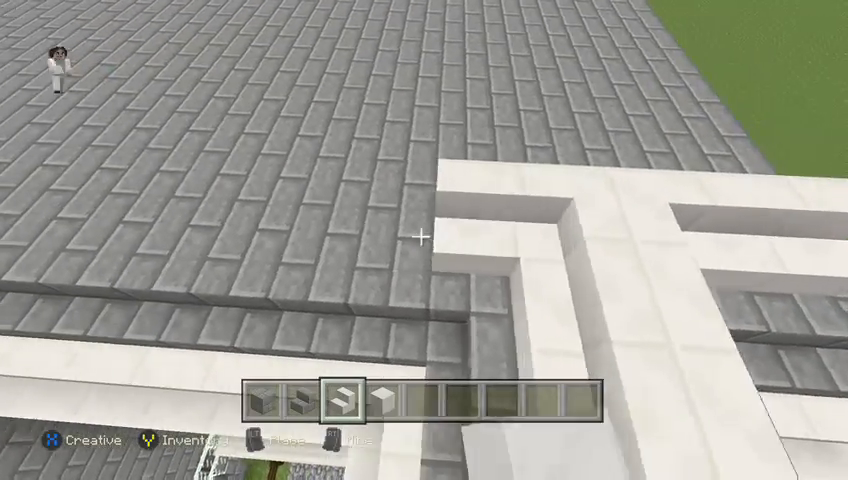
{"action": "mouse_move", "coordinate": [424, 240]}
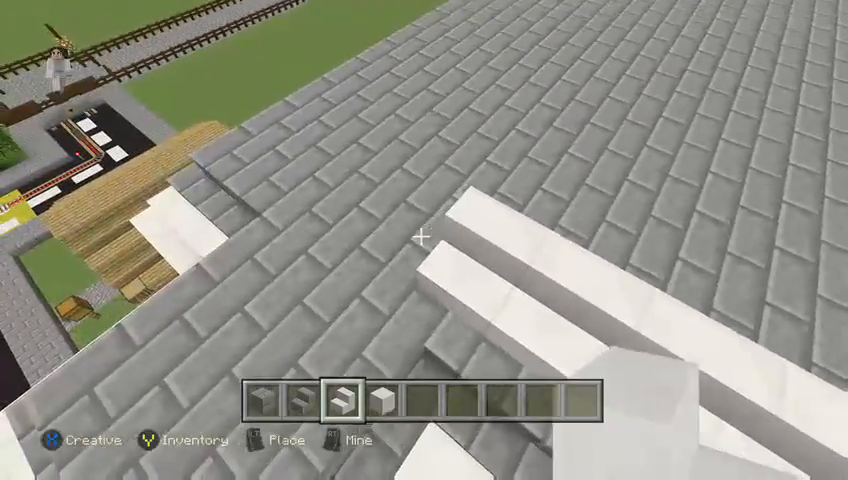
{"action": "mouse_move", "coordinate": [424, 240]}
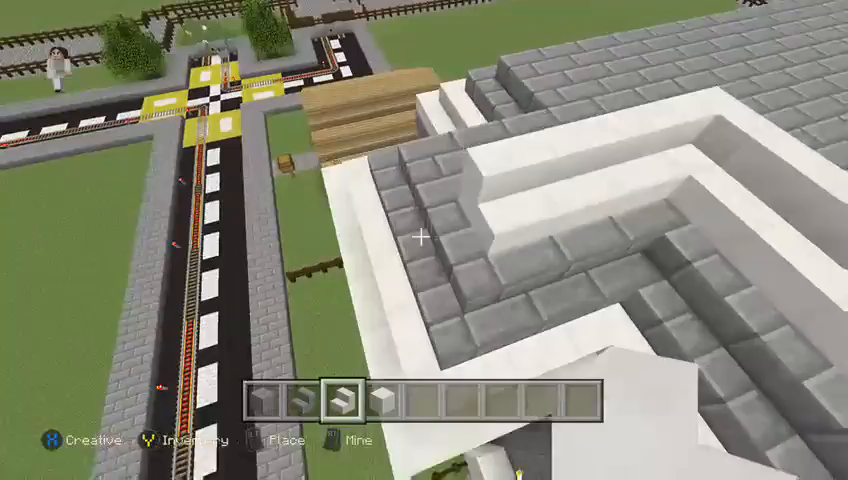
{"action": "mouse_move", "coordinate": [424, 240]}
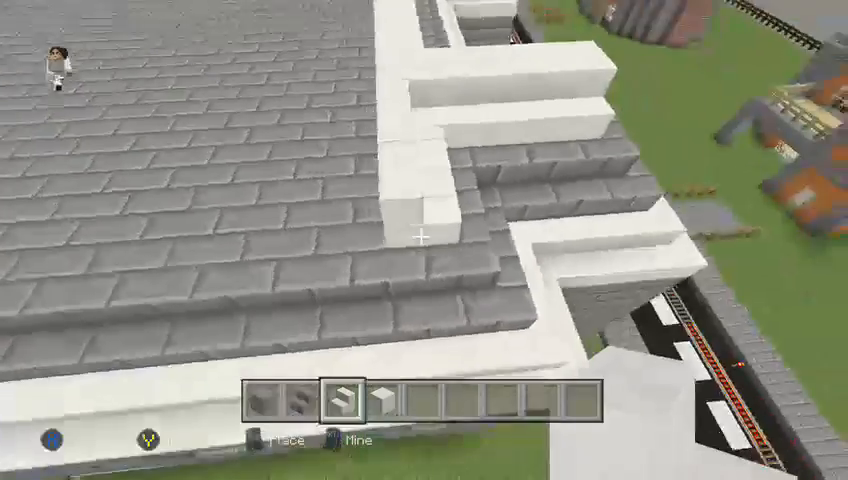
{"action": "mouse_move", "coordinate": [424, 240]}
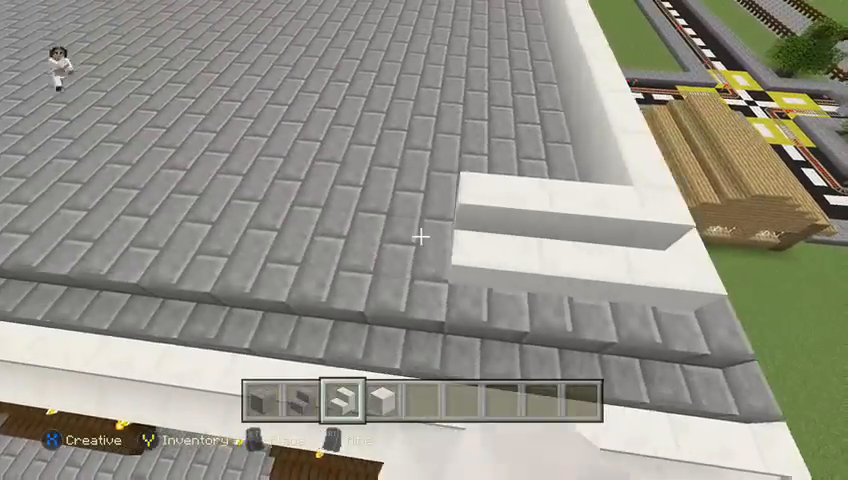
{"action": "mouse_move", "coordinate": [424, 240]}
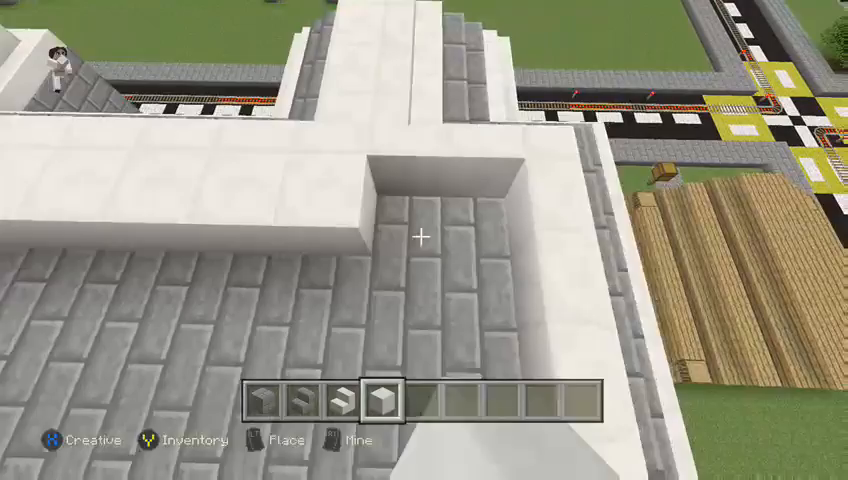
{"action": "mouse_move", "coordinate": [424, 240]}
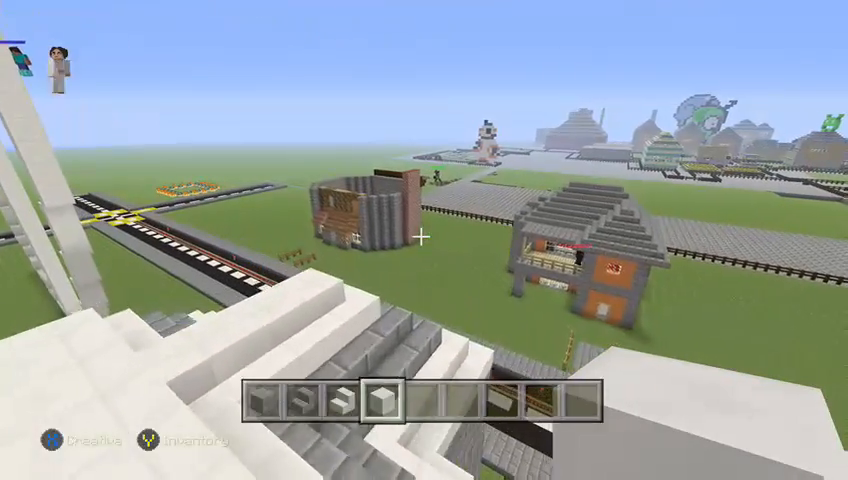
{"action": "mouse_move", "coordinate": [424, 240]}
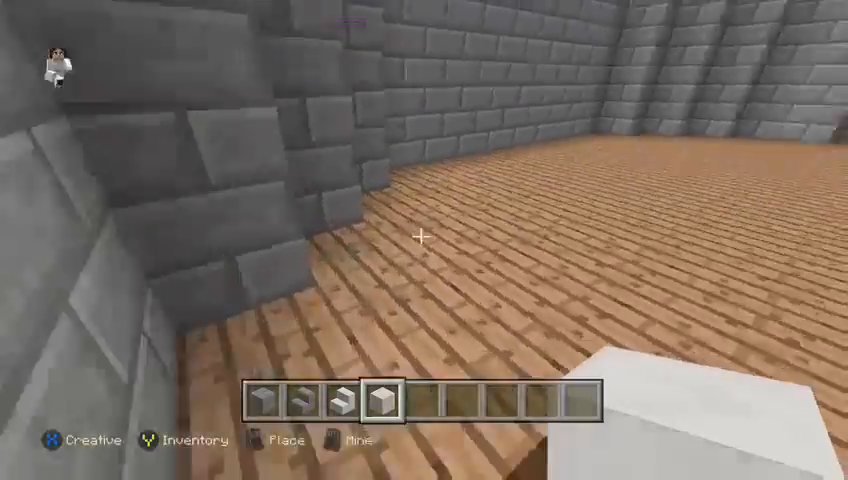
{"action": "mouse_move", "coordinate": [424, 240]}
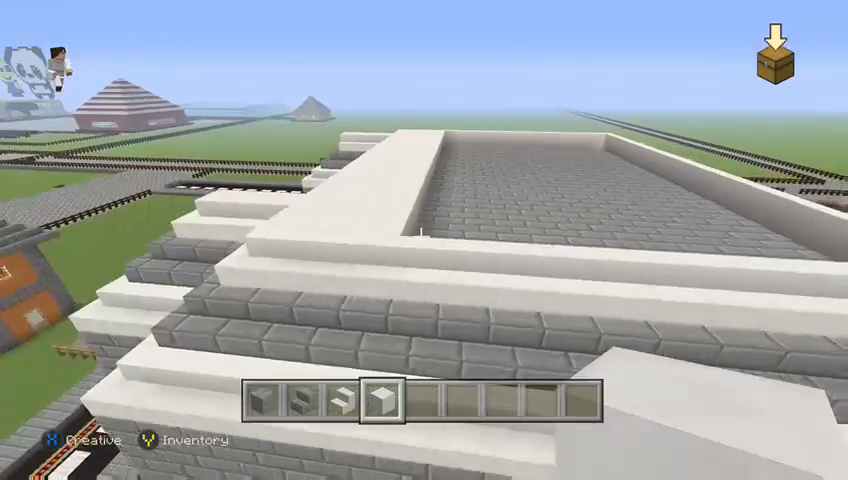
{"action": "mouse_move", "coordinate": [424, 240]}
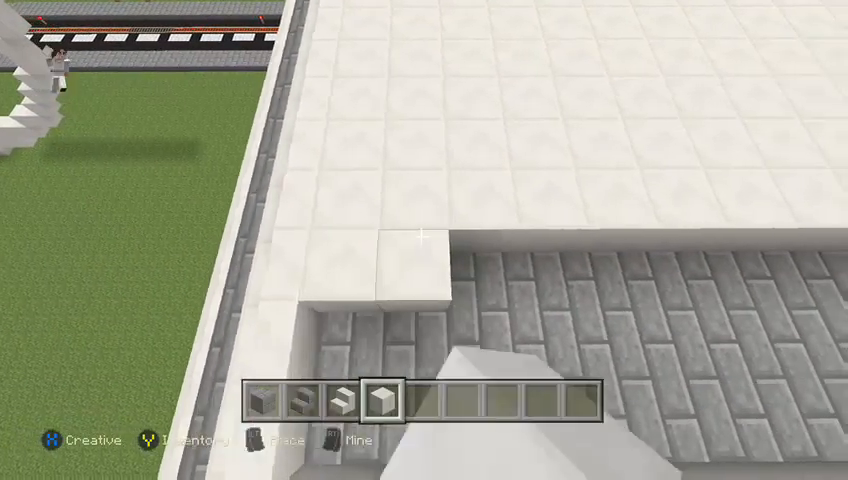
{"action": "mouse_move", "coordinate": [424, 240]}
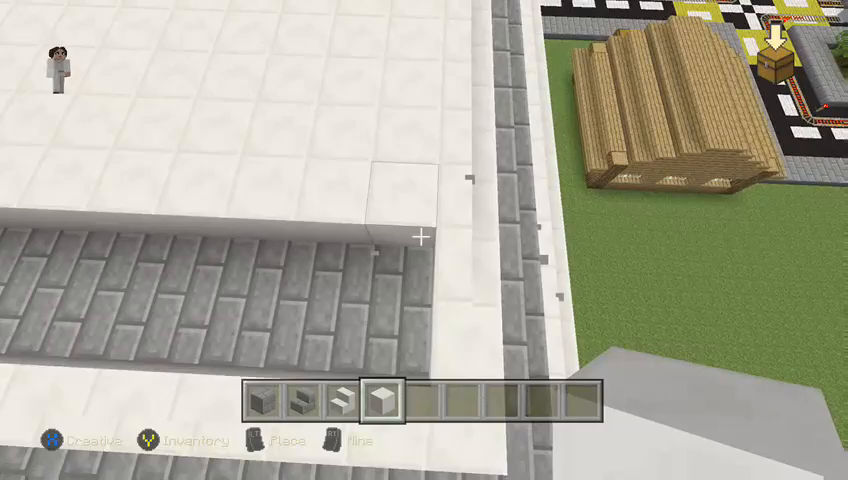
{"action": "mouse_move", "coordinate": [424, 240]}
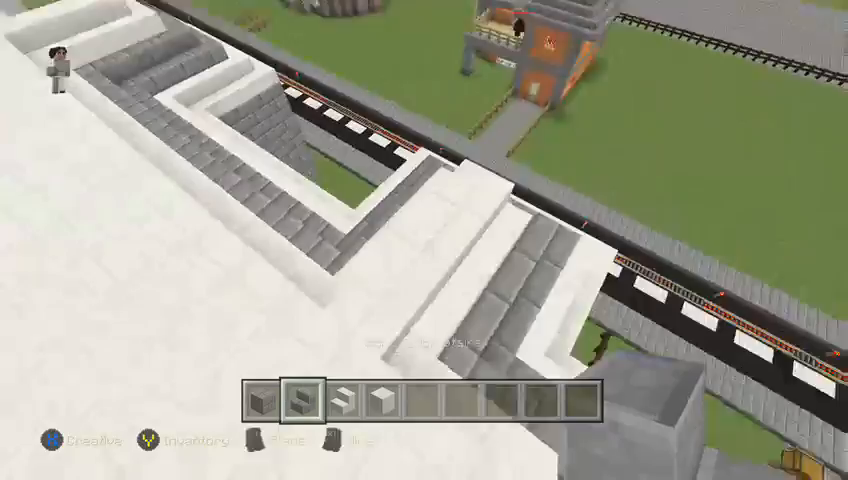
{"action": "mouse_move", "coordinate": [424, 240]}
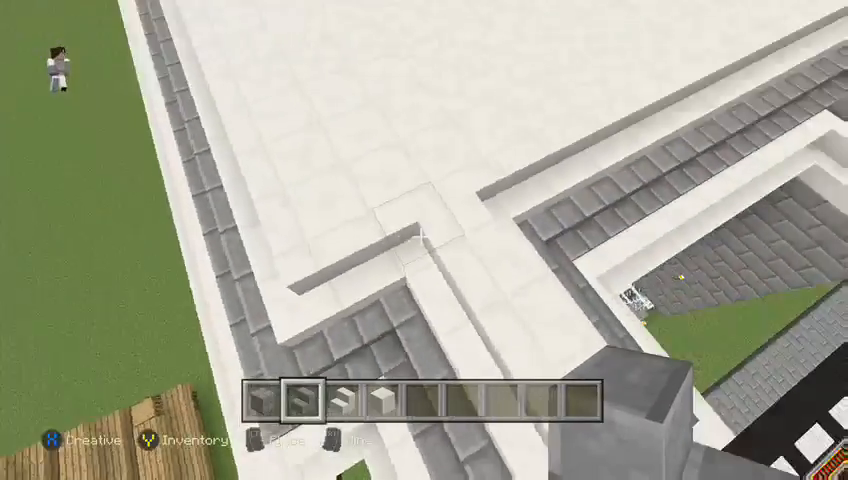